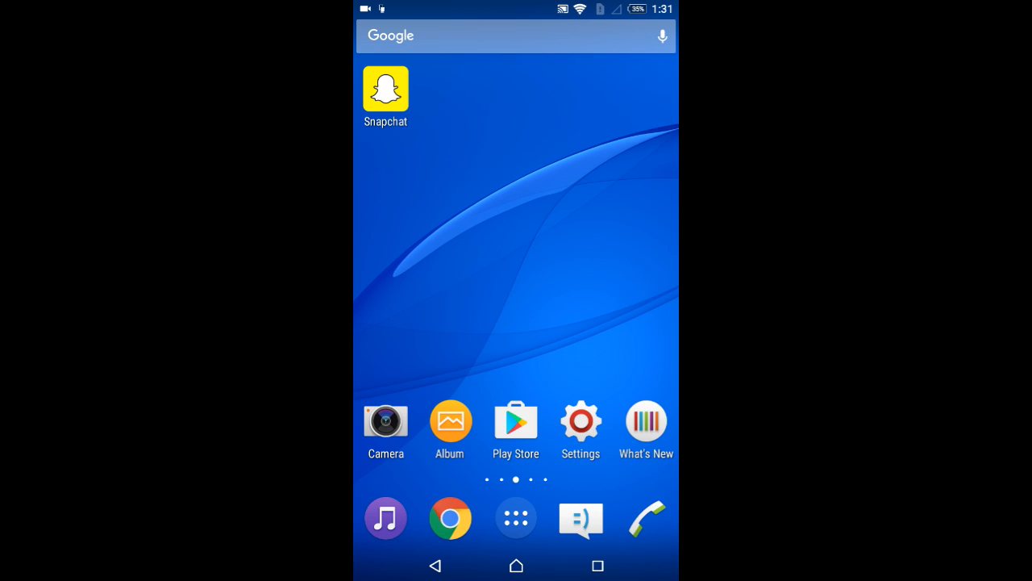
Step: Search the Play Store for 'router' and pick the Router Setup Page app listing
click(515, 419)
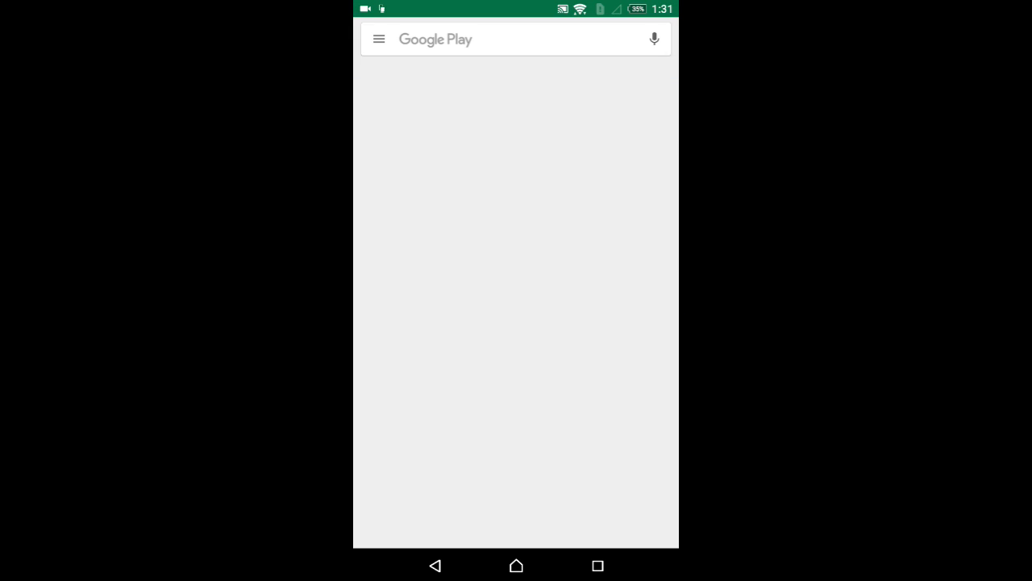
click(516, 39)
text(r)
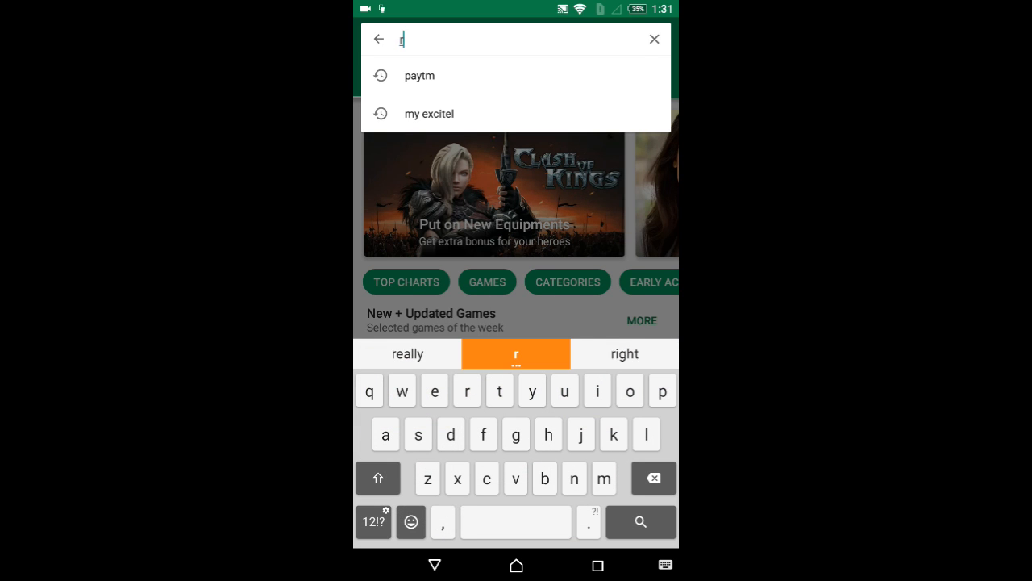
text(outer)
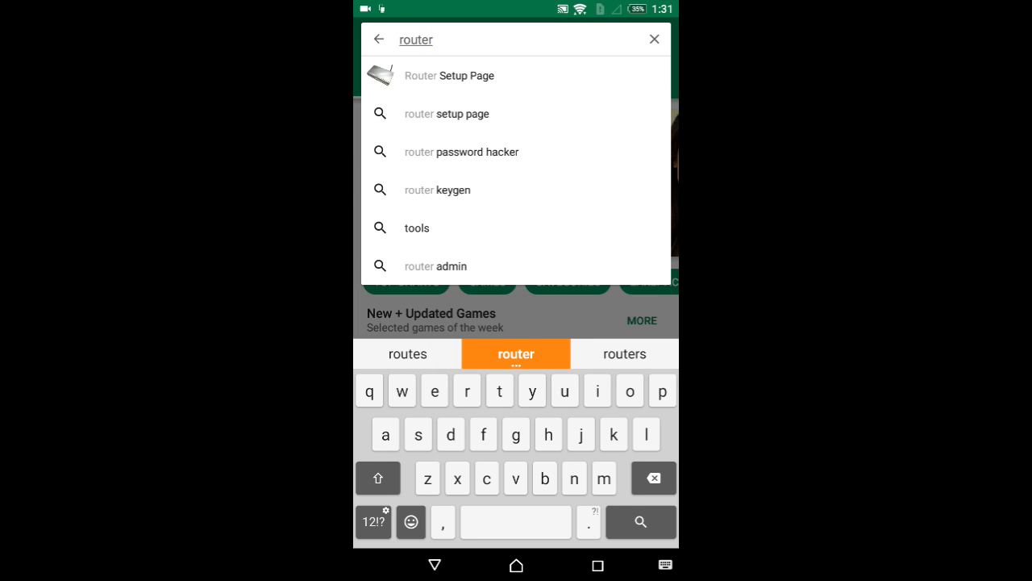
click(447, 75)
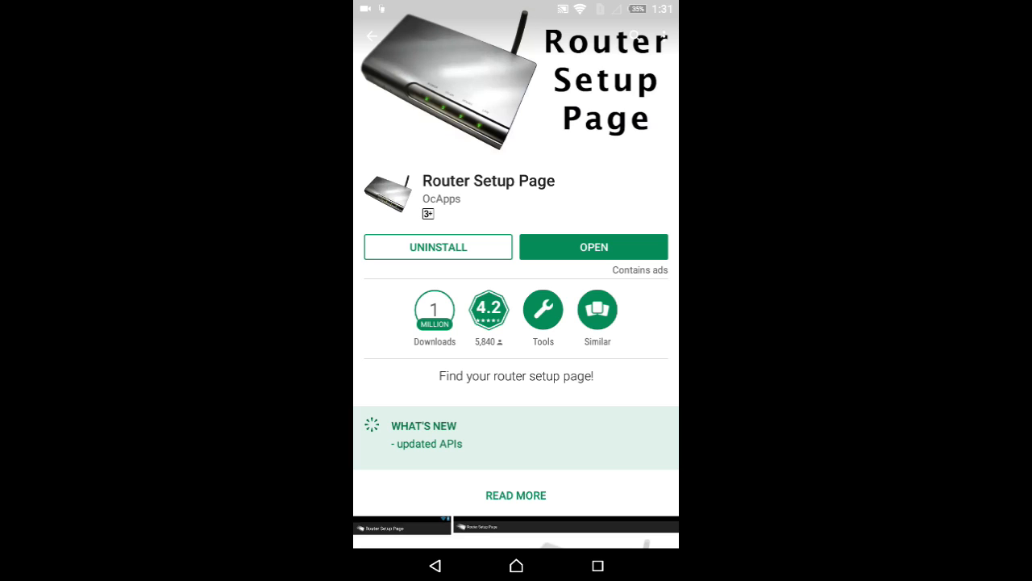
Step: Launch Router Setup Page and open the detected router address 192.168.1.1 in a browser
click(593, 247)
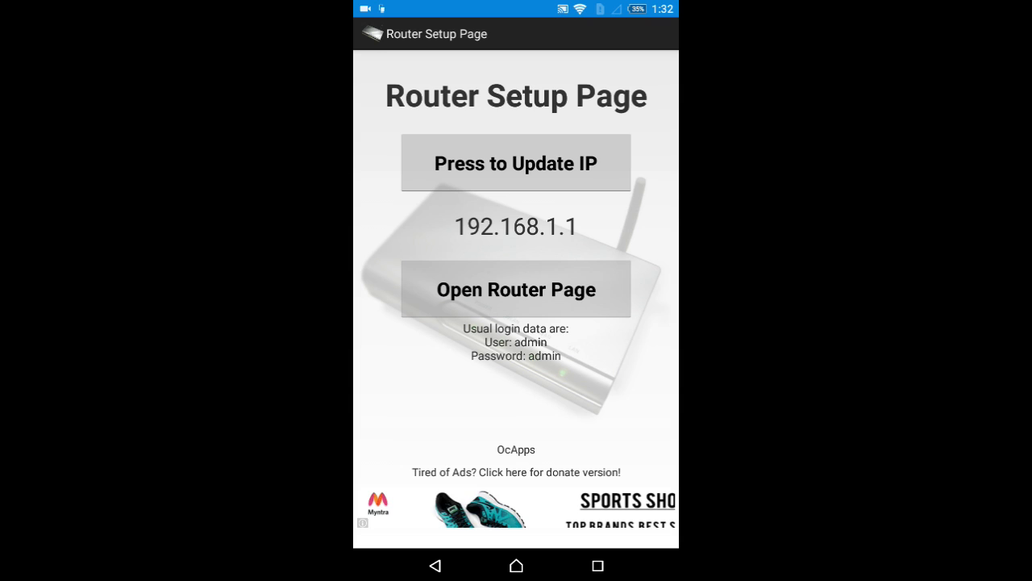
click(515, 289)
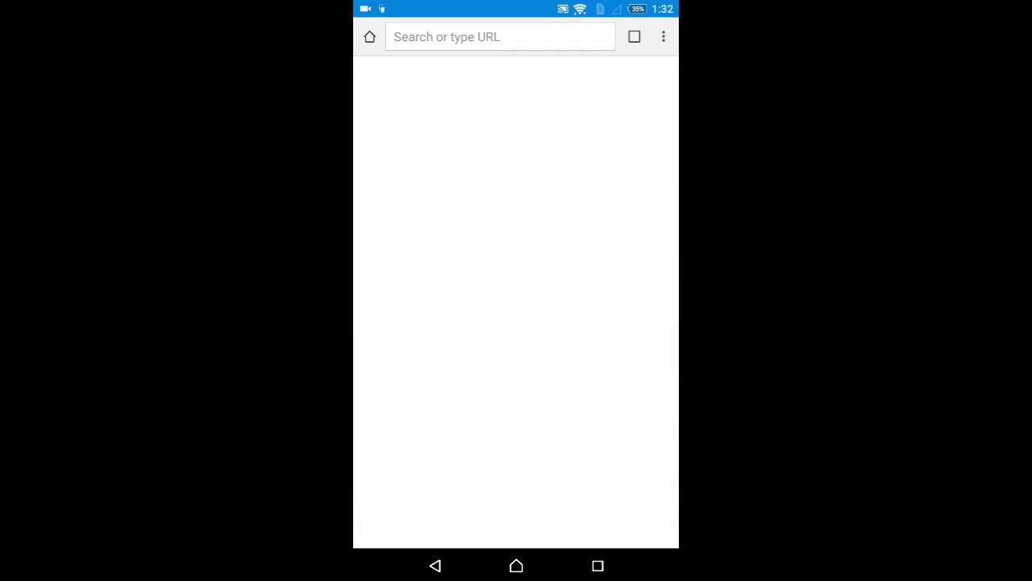
Step: Enter 192.168.1.1 in the browser to load the TP-LINK login page
text(192.168.1.1)
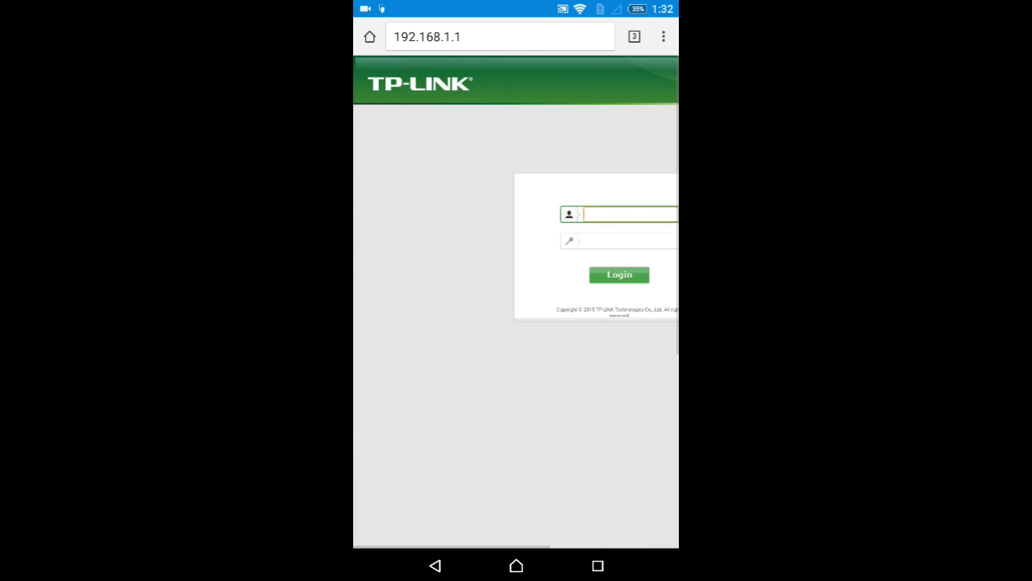
scroll(left, 3)
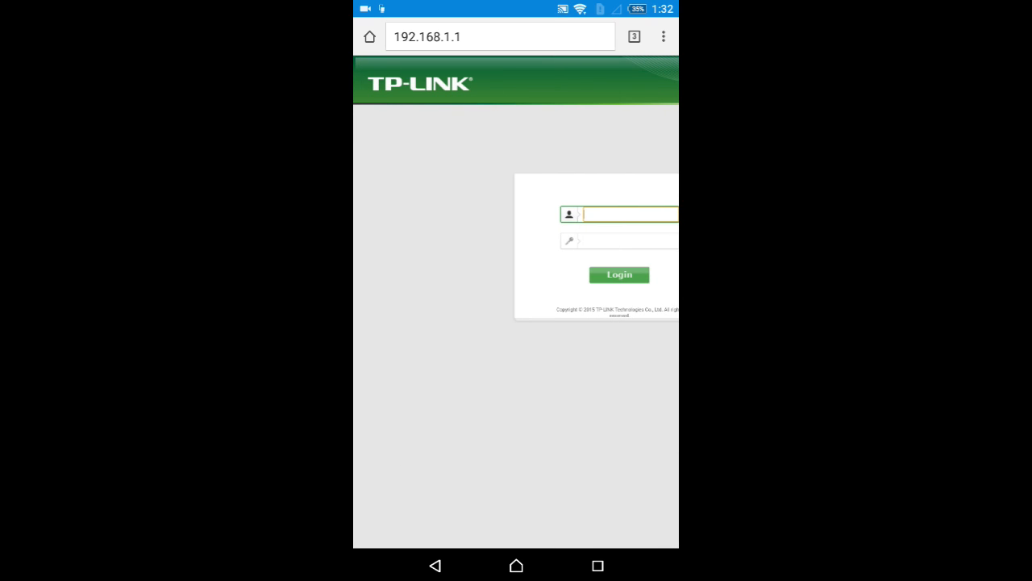
Step: Log in to the router admin as 'admin' with its password
click(629, 214)
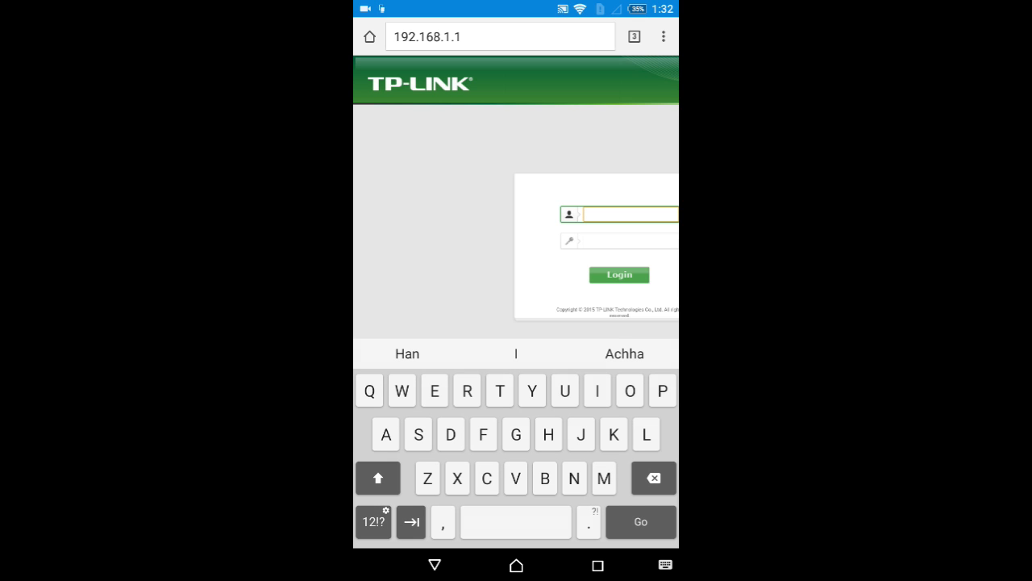
click(378, 477)
text(admin)
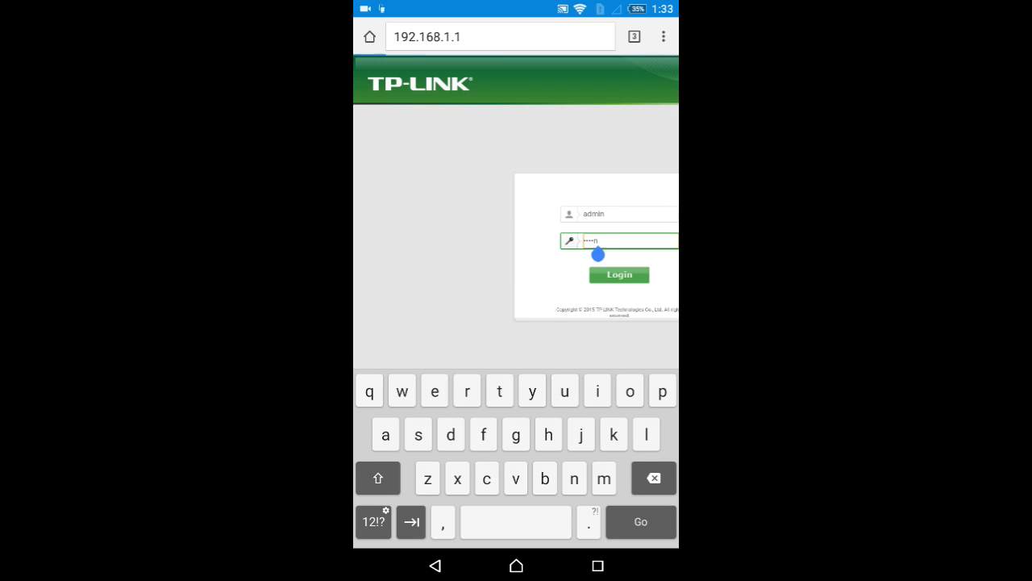
click(618, 275)
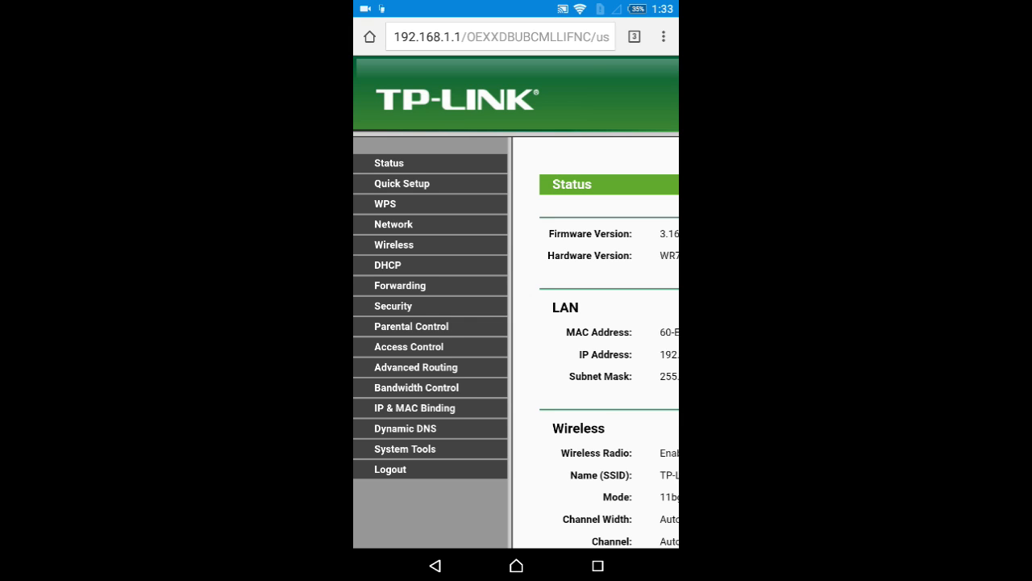
Step: Expand Wireless in the left menu to show the Wireless Settings page
scroll(right, 3)
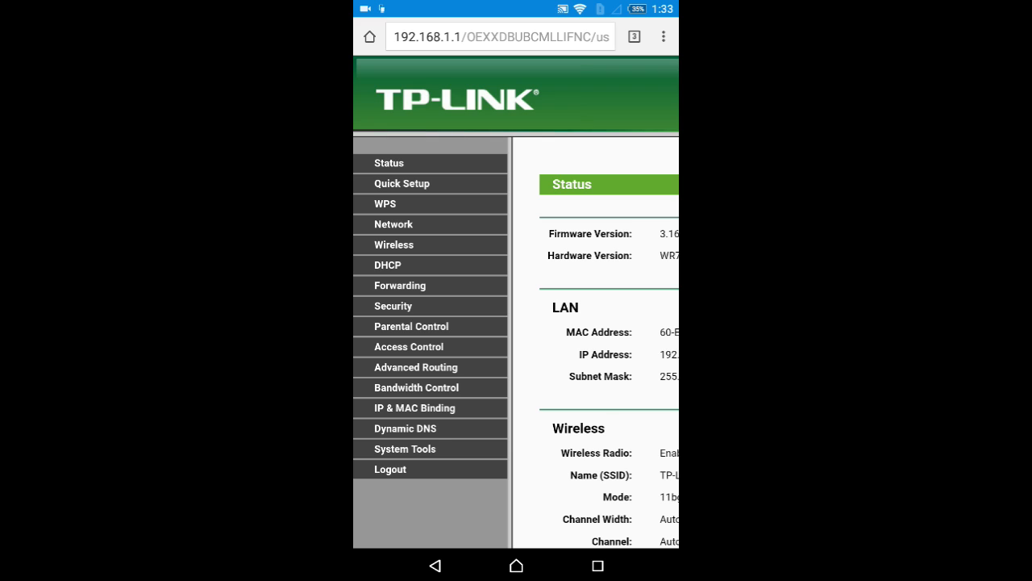
click(393, 244)
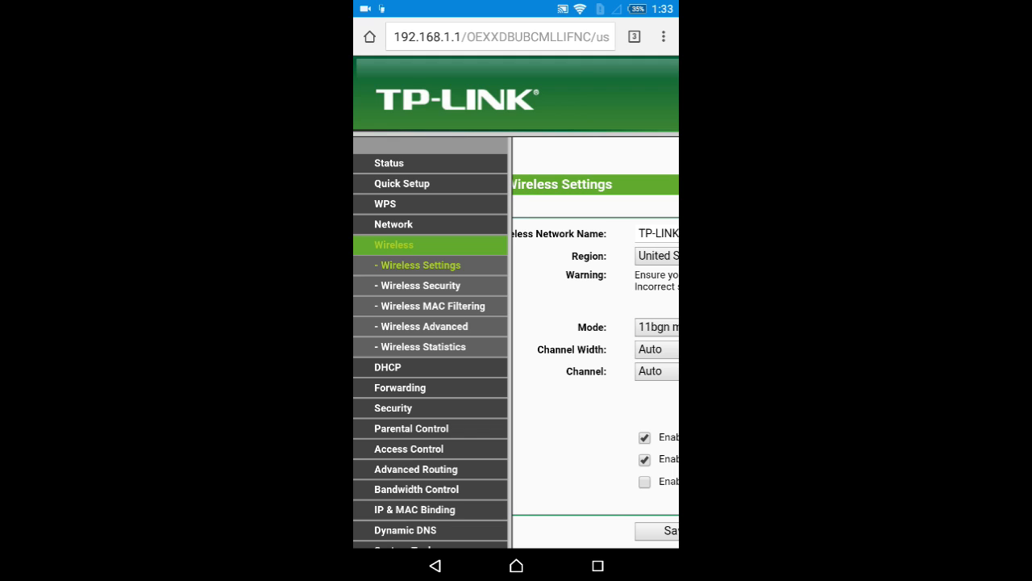
Step: Select Wireless Security under Wireless to view the WPA2-PSK/AES password settings
click(418, 285)
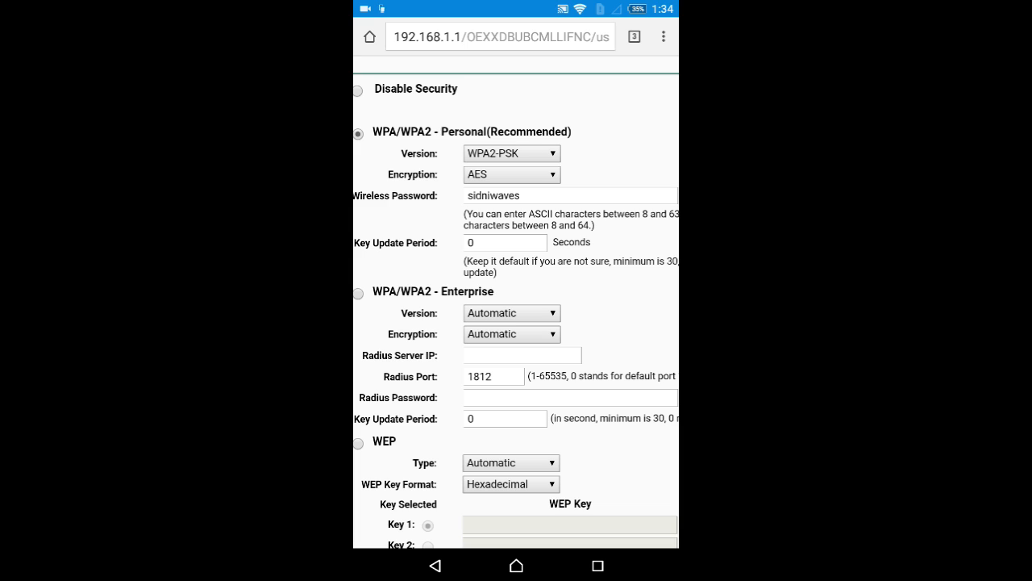
Step: Scroll the Wireless Security form down past the WEP options to the Save button
click(569, 195)
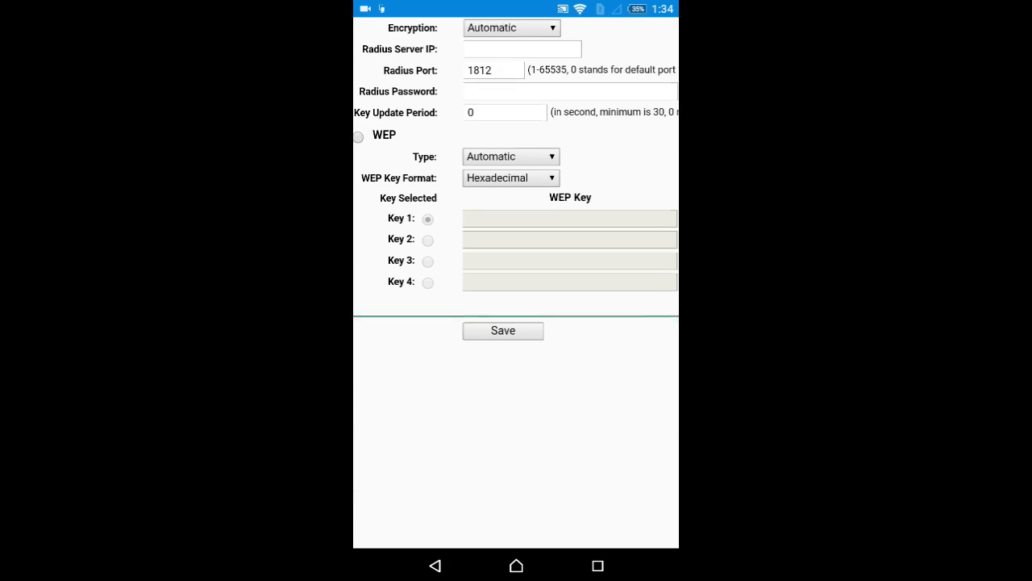
scroll(down, 3)
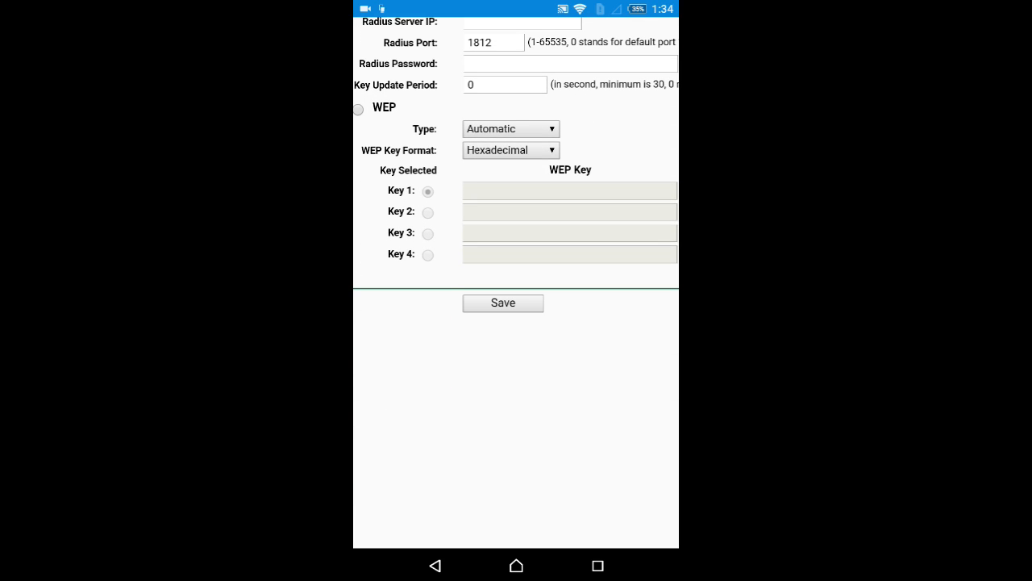